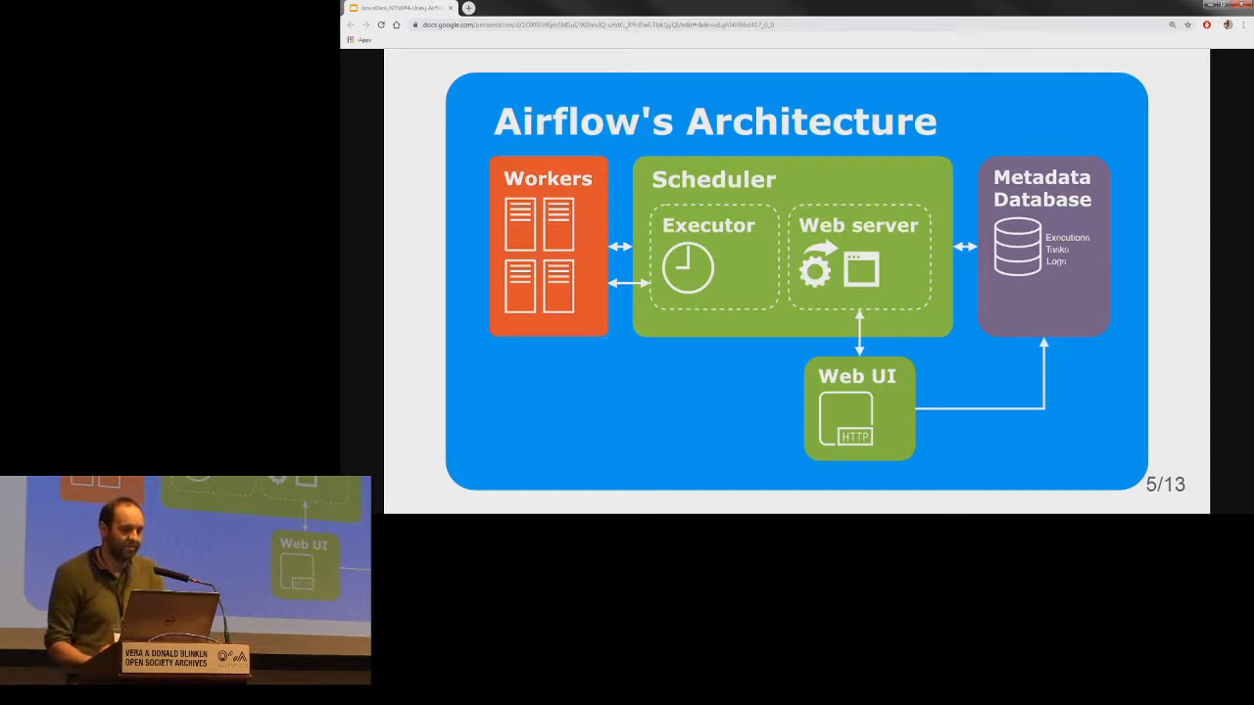
- Advance from the architecture diagram to slide 6, 'The scheduler'
{"action": "key", "text": "Right"}
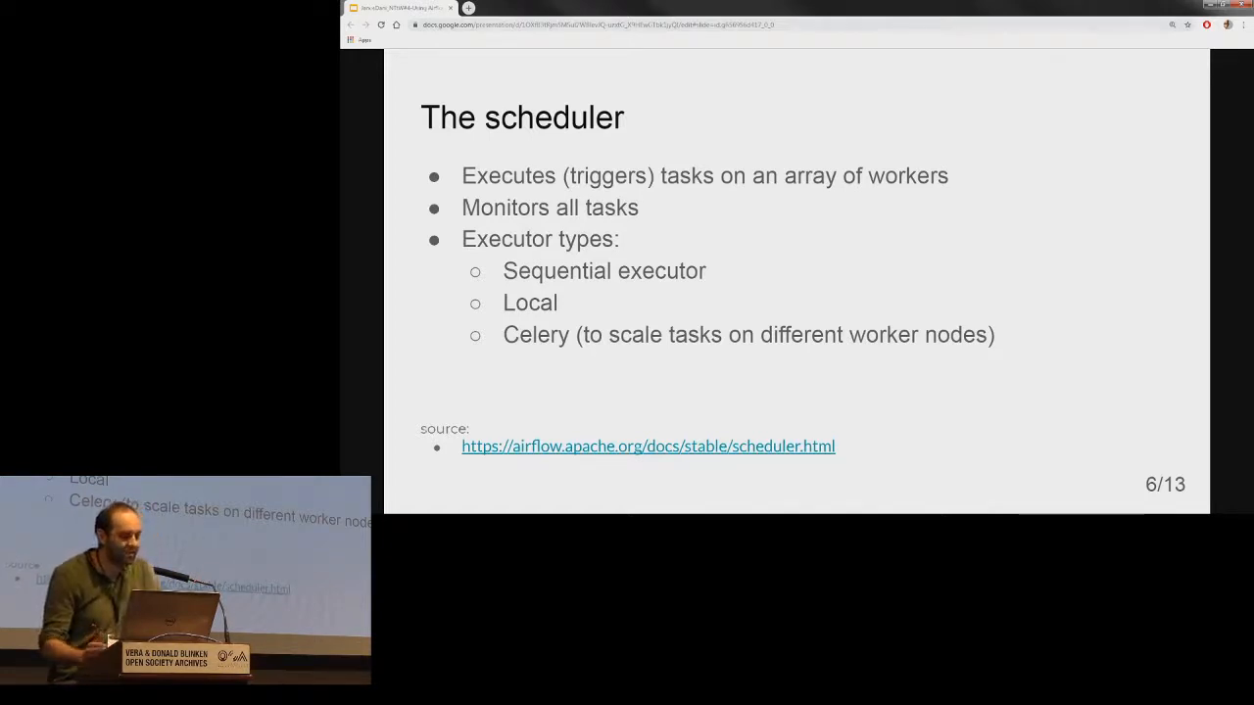
- Advance through the building-blocks slide and reveal its diagram, reaching the Operators slide
{"action": "key", "text": "Right"}
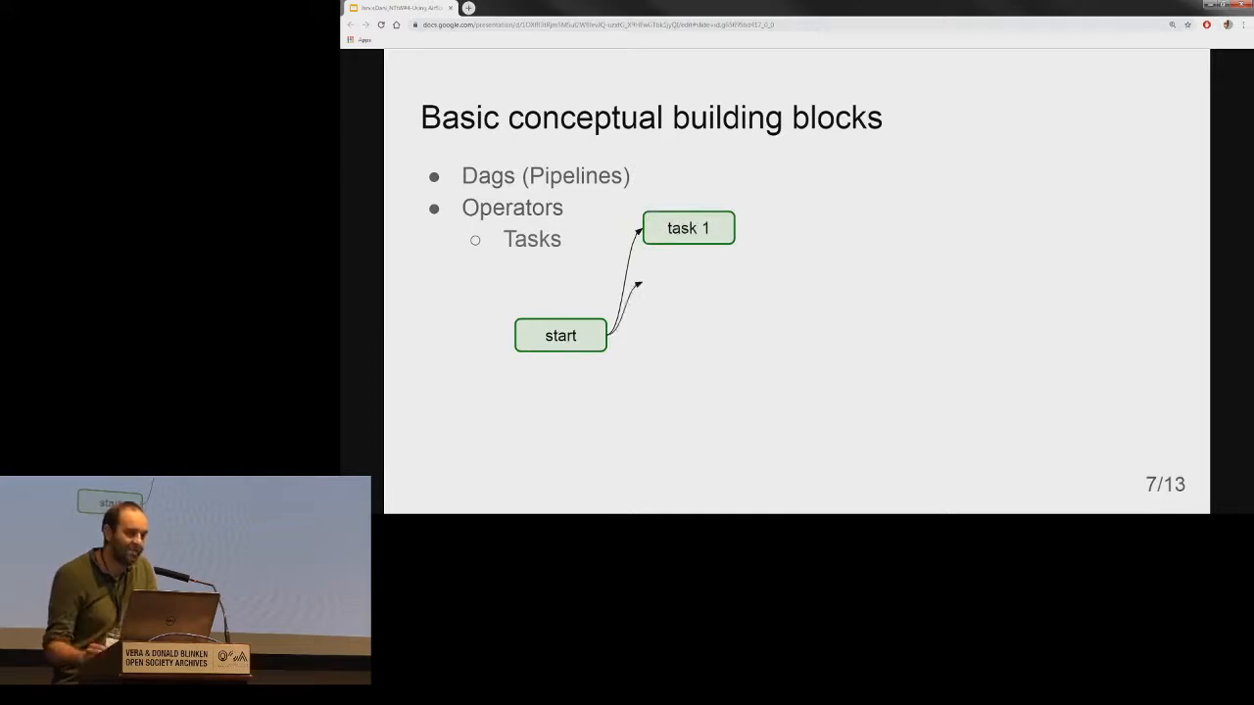
{"action": "key", "text": "Right"}
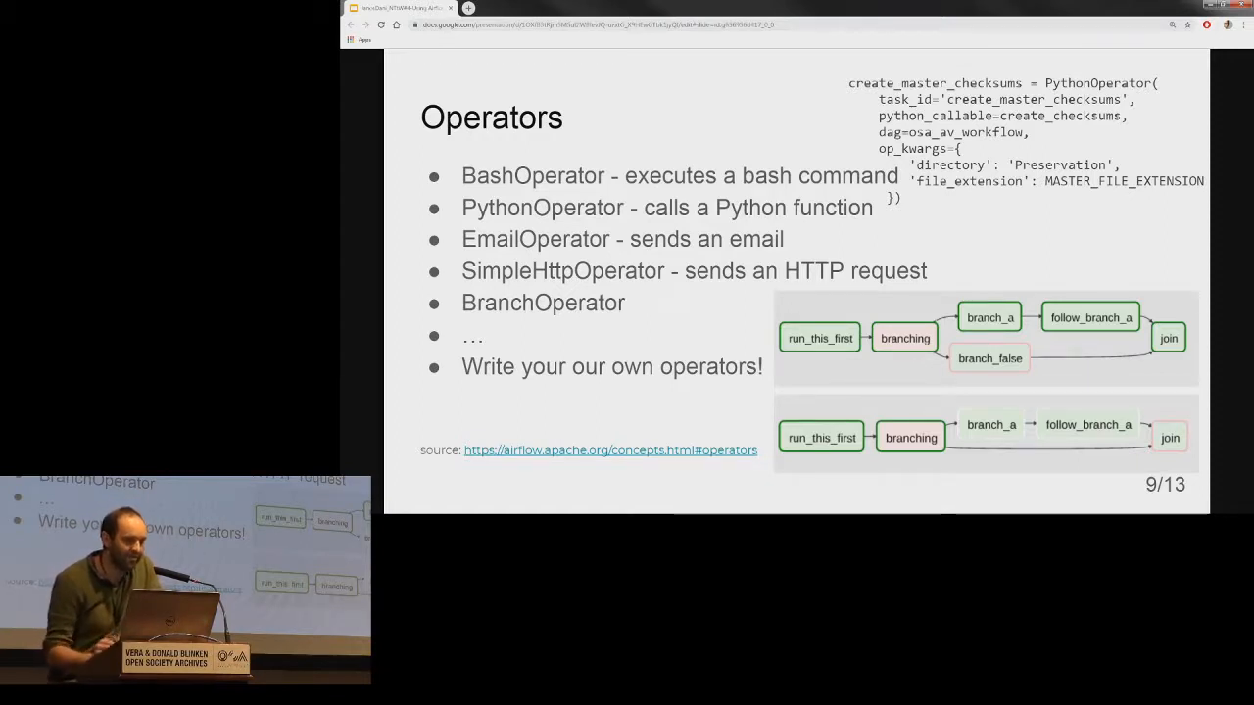
- Advance to slide 10, 'Tasks', showing dependency syntax examples
{"action": "key", "text": "Right"}
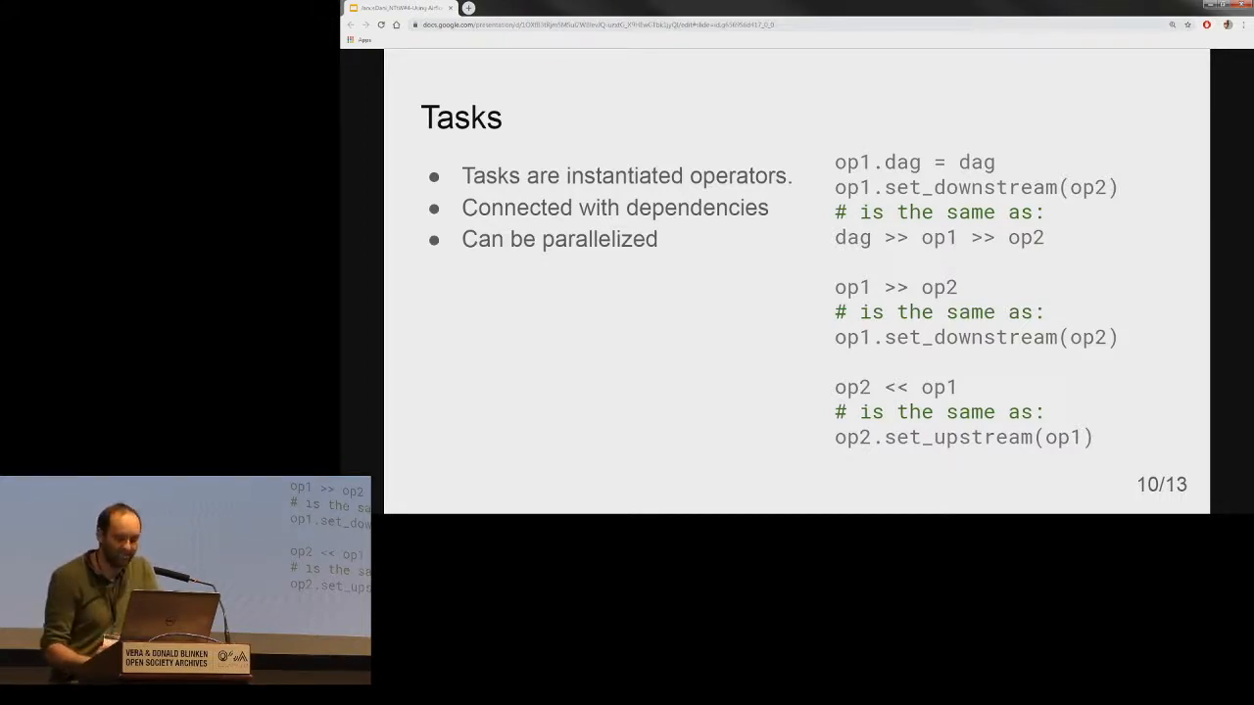
- Advance to slide 11, 'Statuses', with the task tree and run grid
{"action": "key", "text": "Right"}
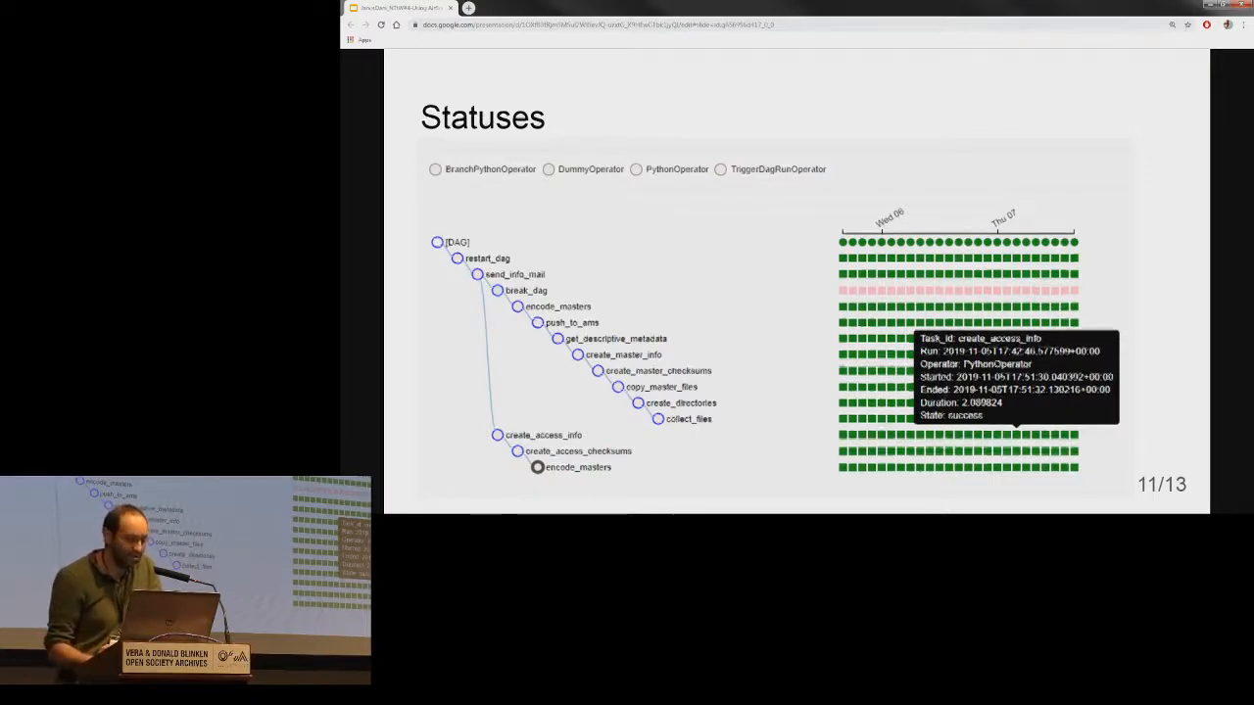
- Step through the Gantt chart and Logs slides to the final Links slide
{"action": "key", "text": "Right"}
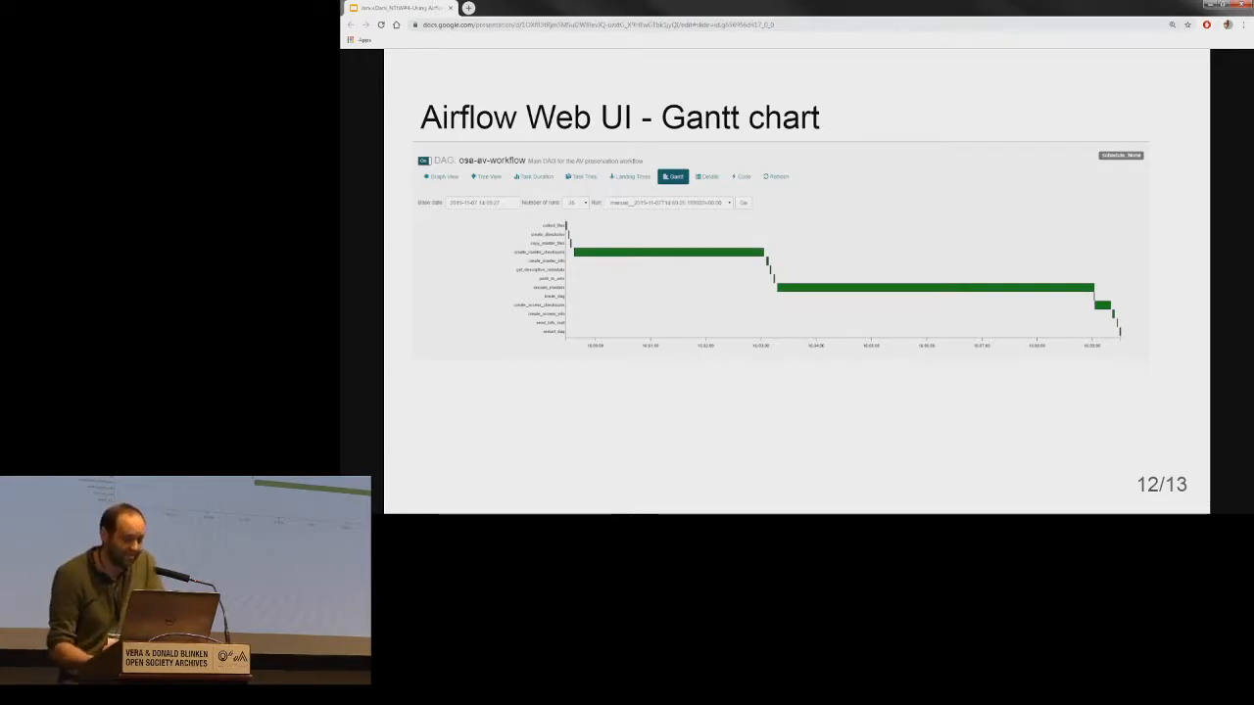
{"action": "key", "text": "Right"}
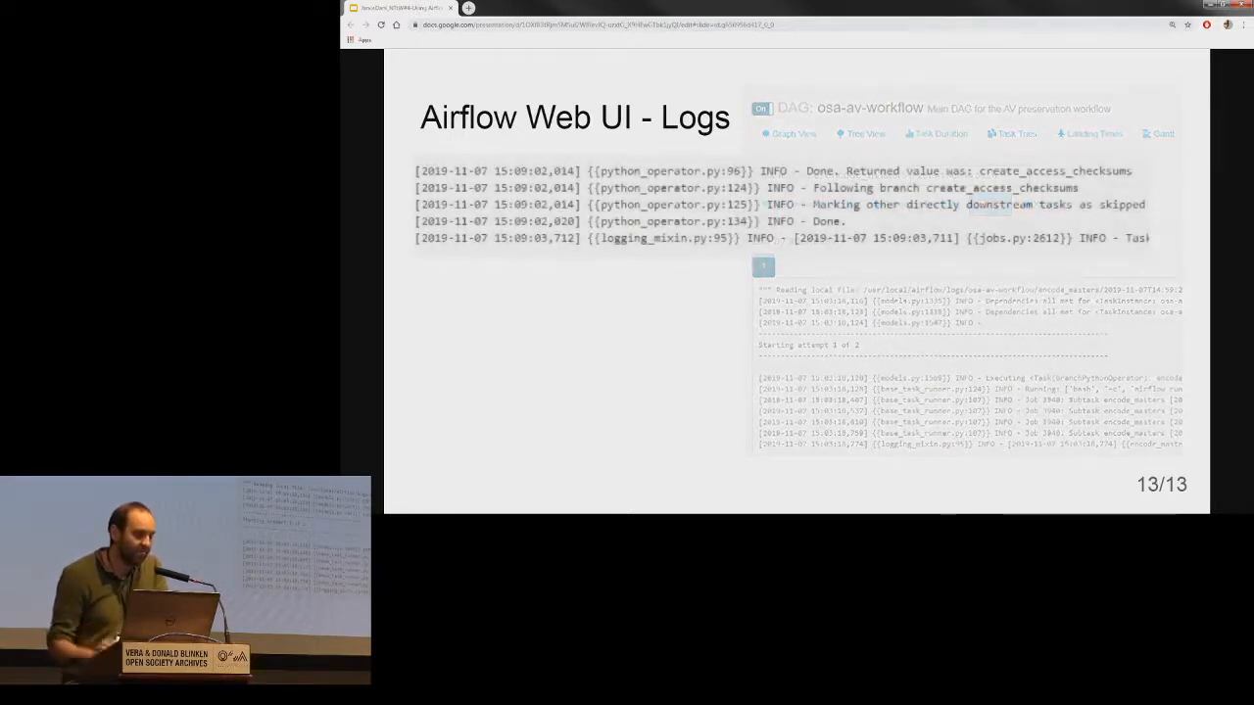
{"action": "key", "text": "Right"}
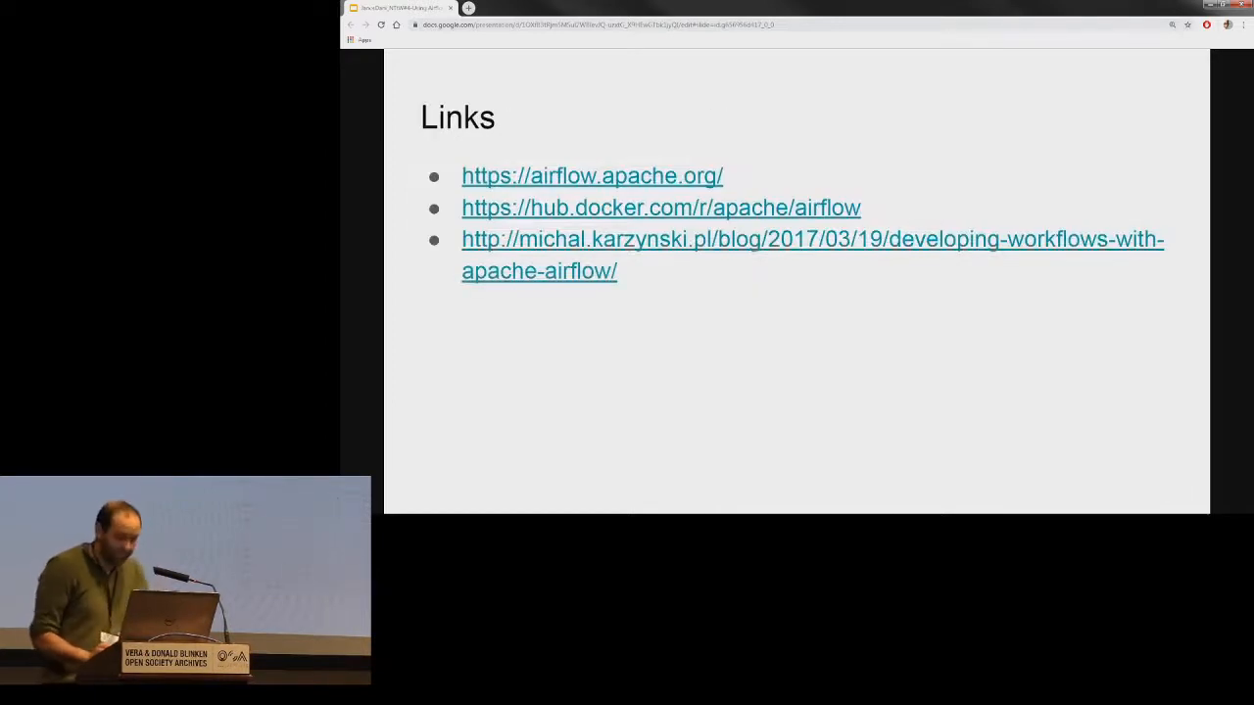